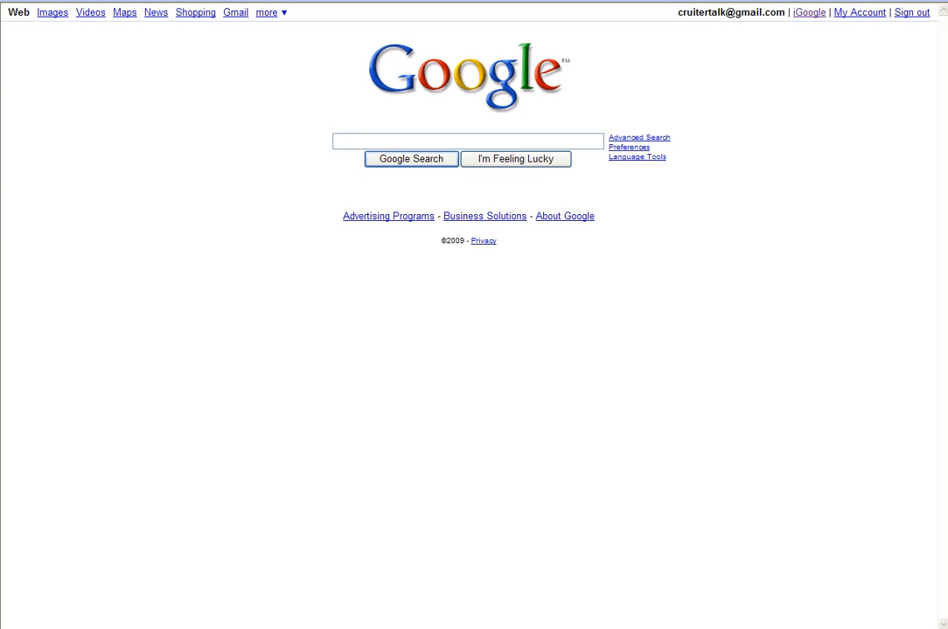
# Step: Search Google for 'Adwords Keword Tool'
pyautogui.write('Ad')
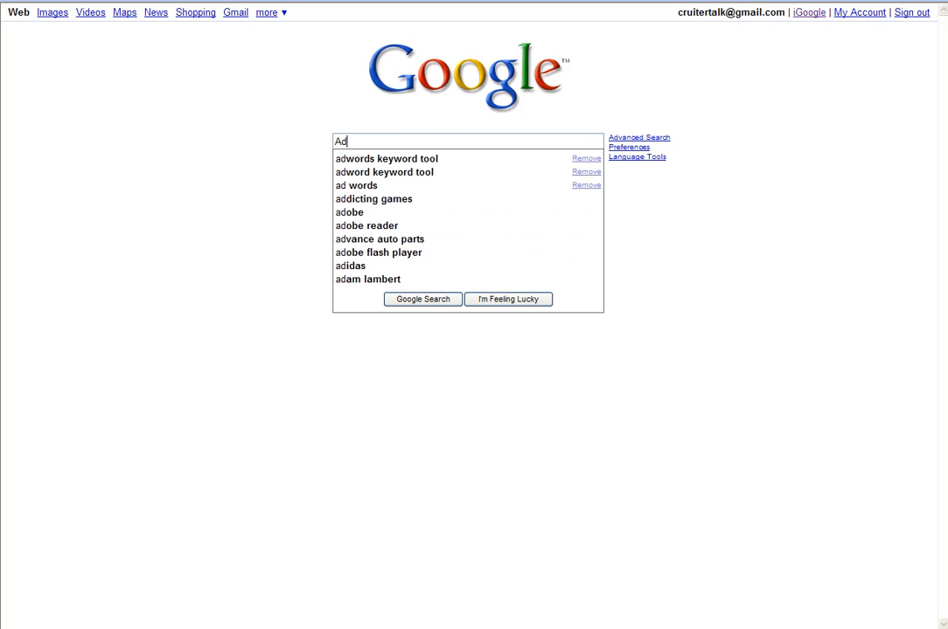
pyautogui.write('words Keword Tool')
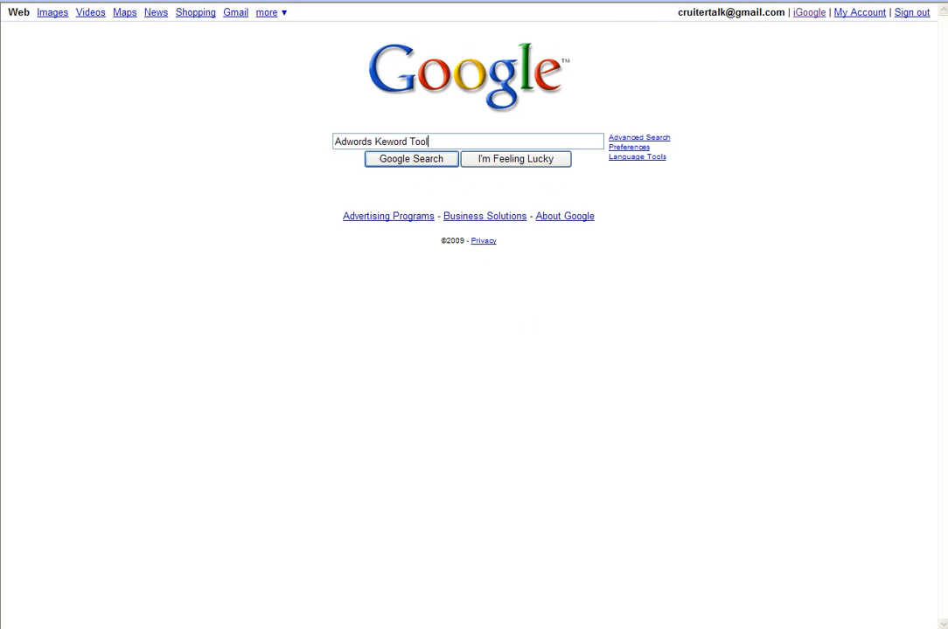
pyautogui.click(410, 158)
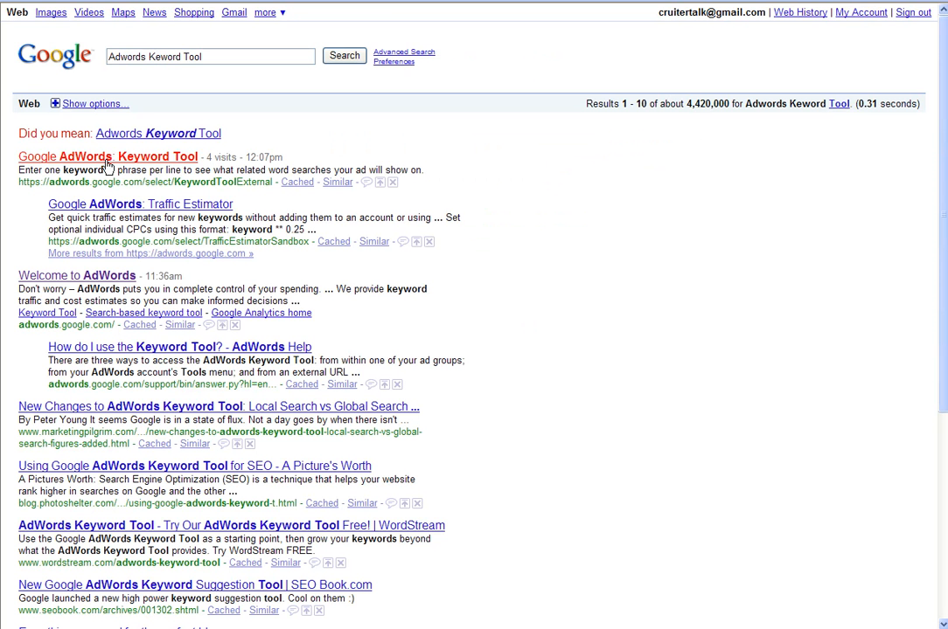
# Step: Open the AdWords Keyword Tool result, try Website content, then return to Descriptive words or phrases
pyautogui.click(108, 156)
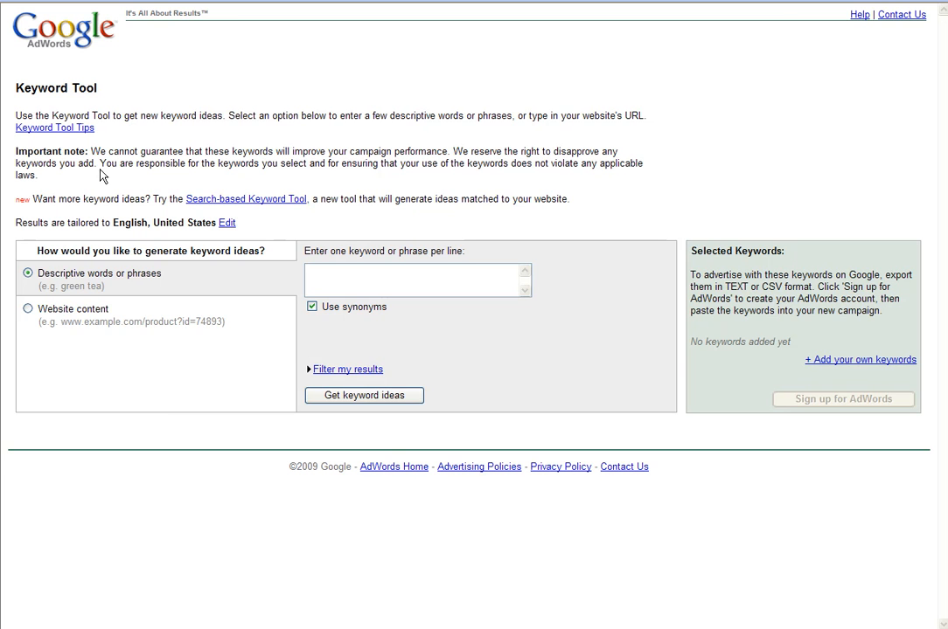
pyautogui.moveTo(84, 273)
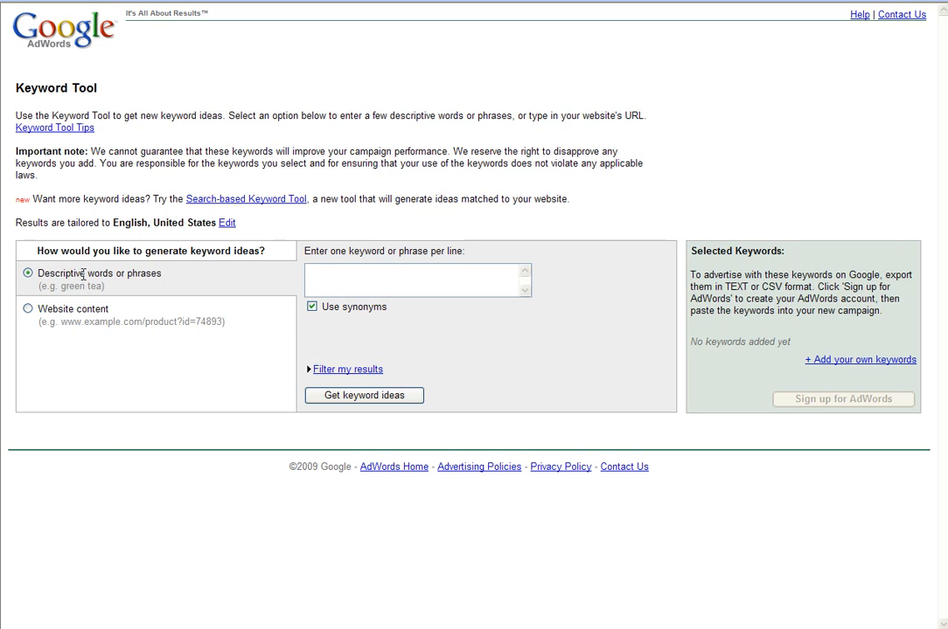
pyautogui.moveTo(107, 309)
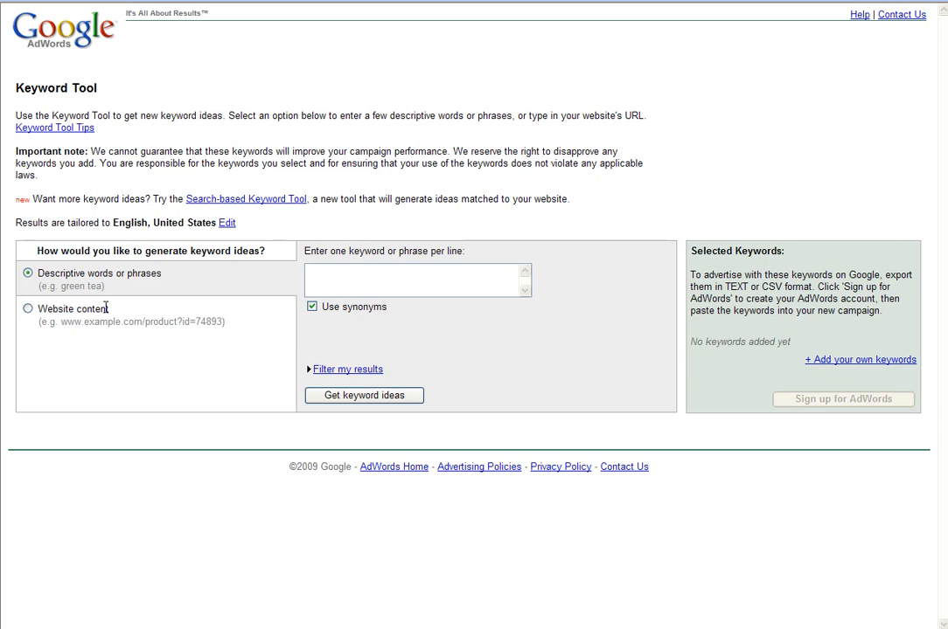
pyautogui.click(28, 308)
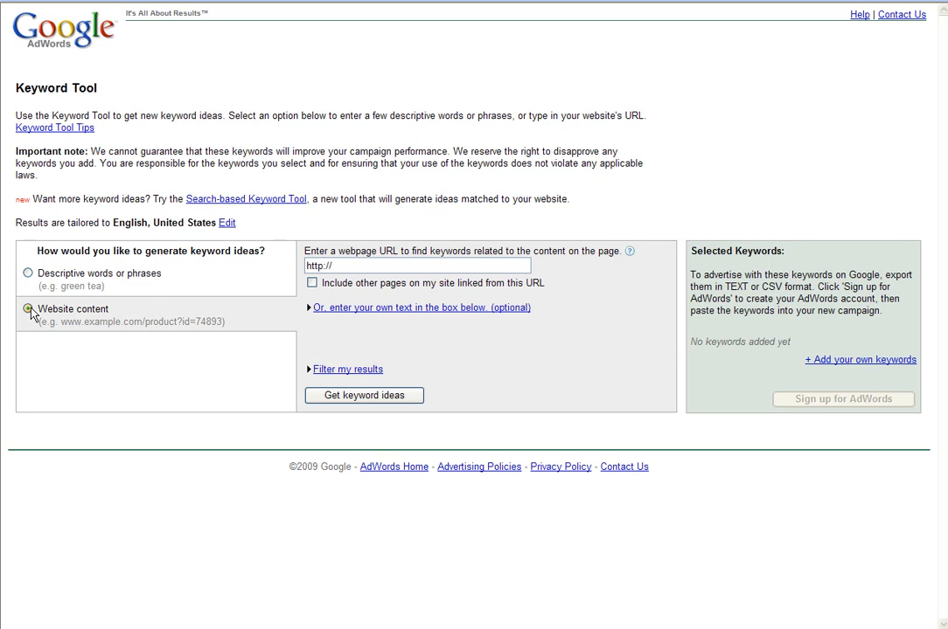
pyautogui.click(29, 310)
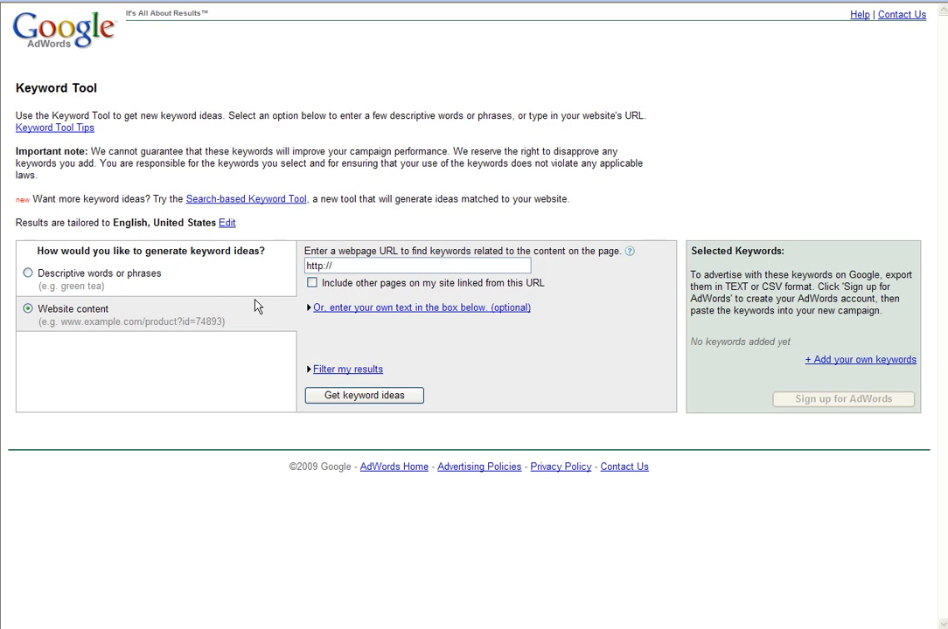
pyautogui.moveTo(26, 276)
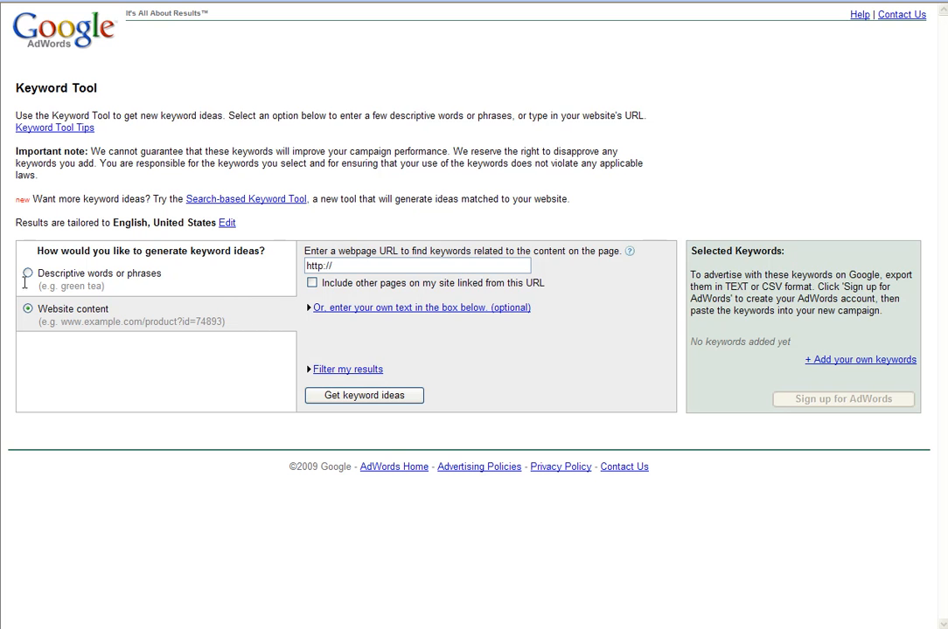
pyautogui.click(27, 274)
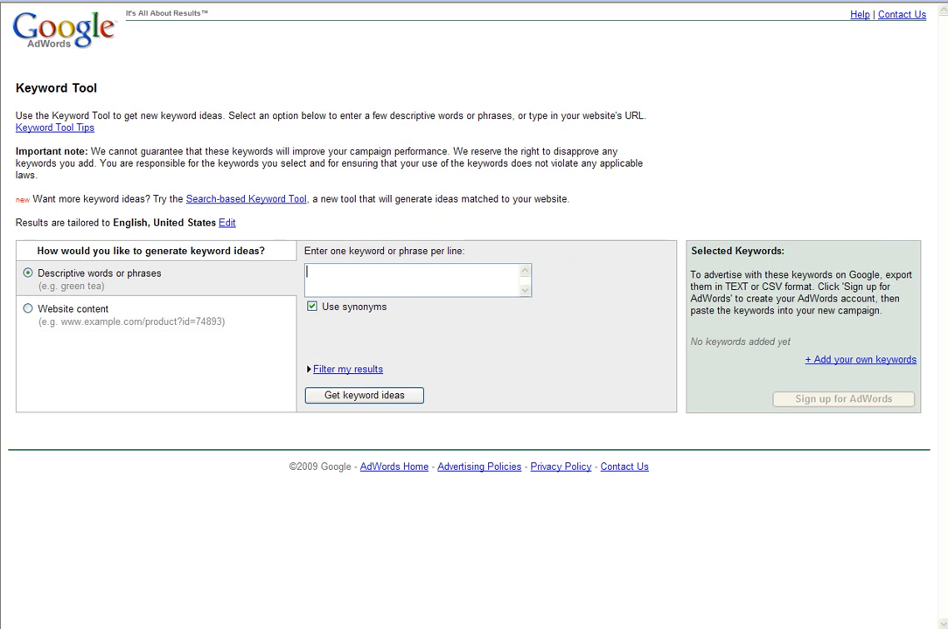
# Step: Enter "gene expression" as the seed keyword
pyautogui.write('"gene')
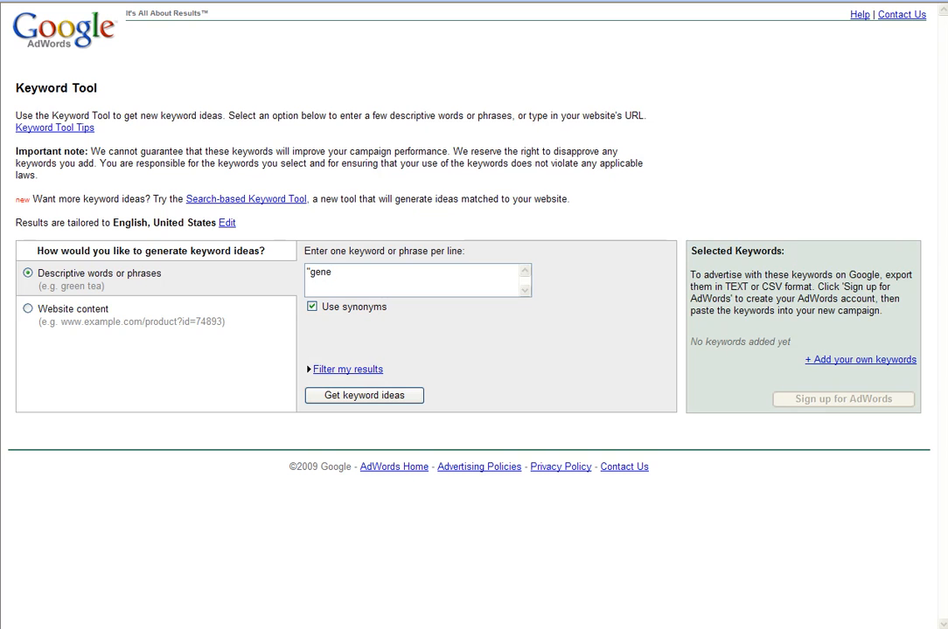
pyautogui.write('expressio')
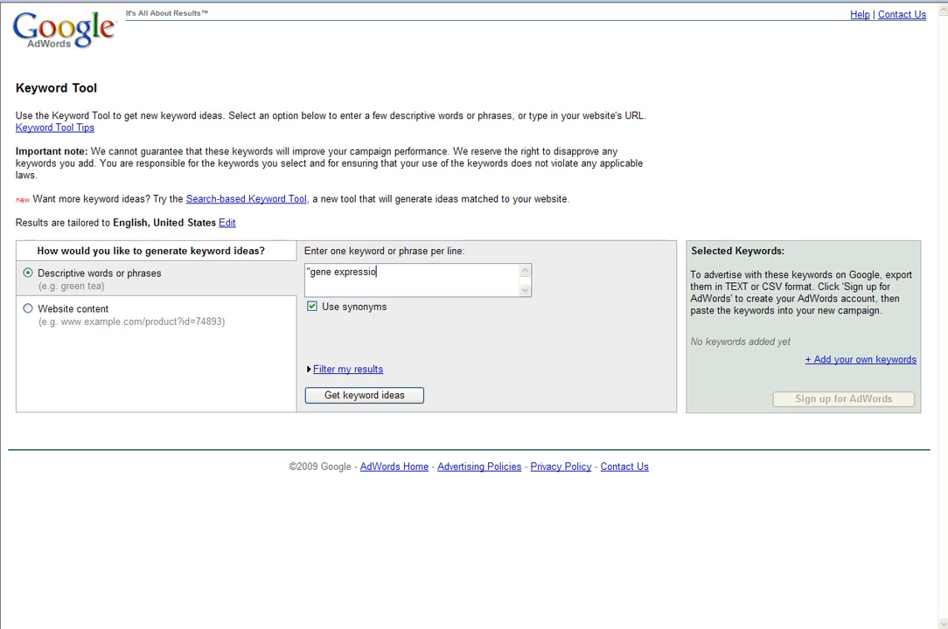
pyautogui.write('n"')
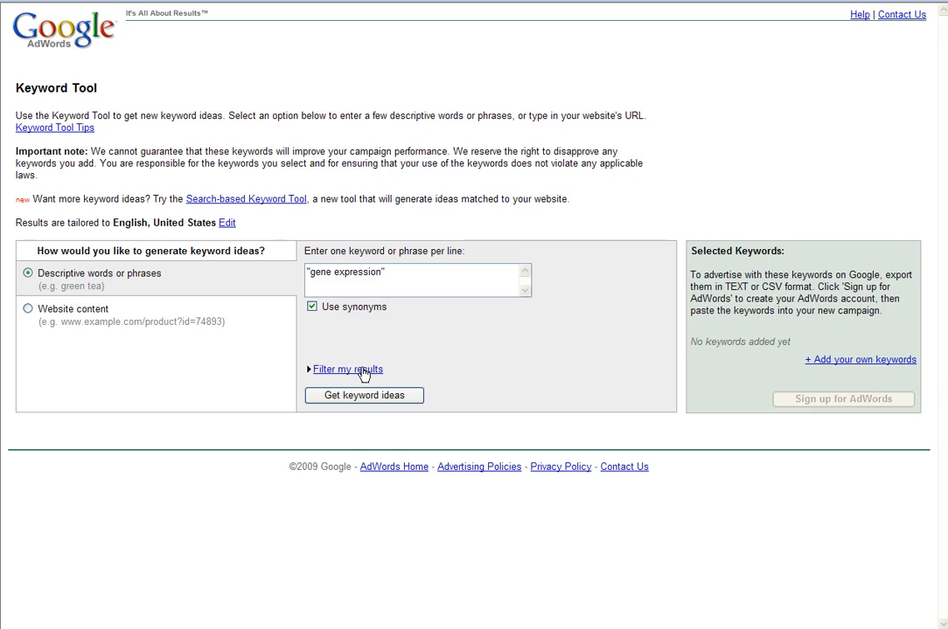
# Step: Exclude the words DNA RNA from results using the filter options
pyautogui.click(347, 368)
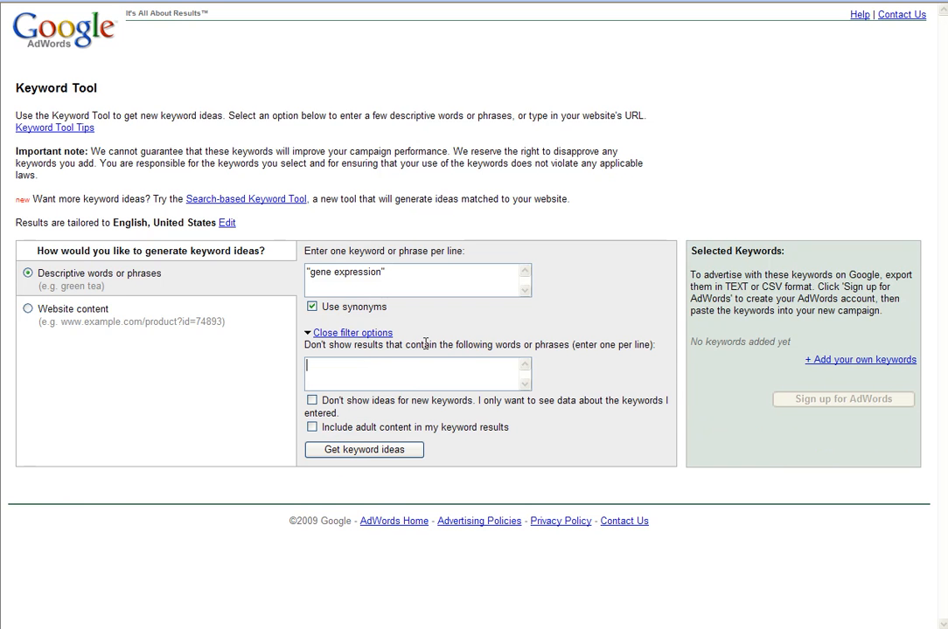
pyautogui.write('DNA R')
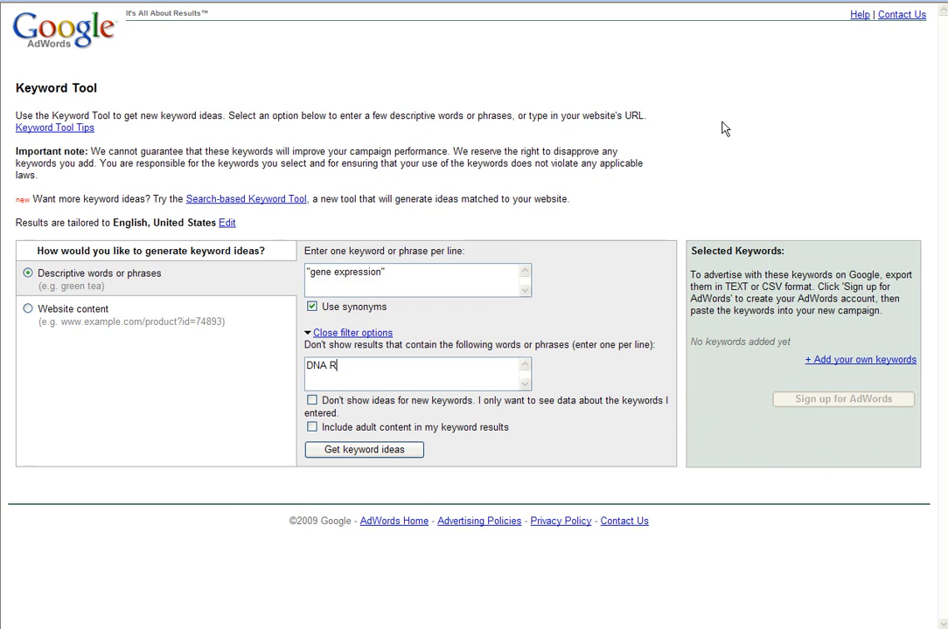
pyautogui.write('NA')
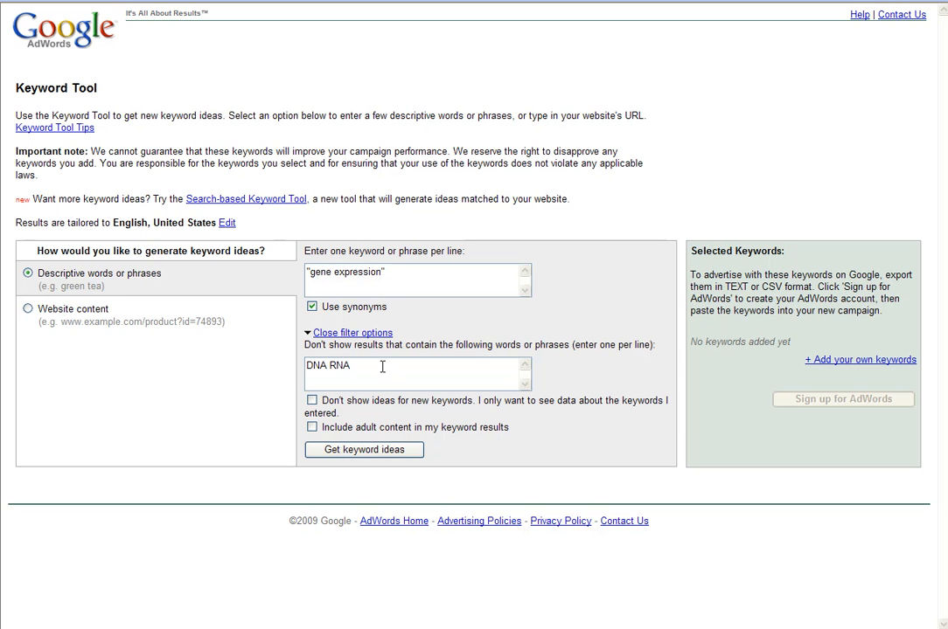
pyautogui.click(351, 332)
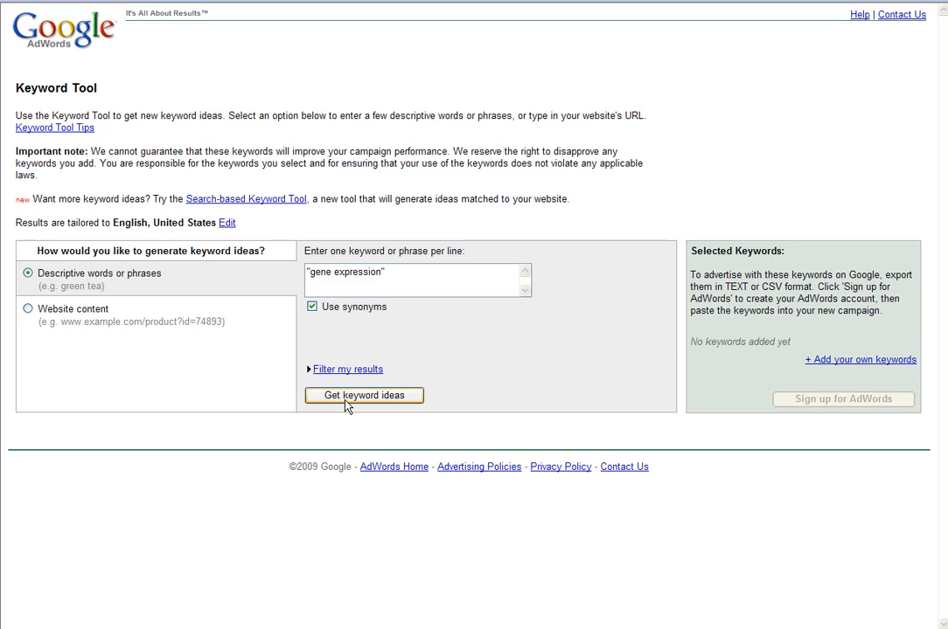
pyautogui.click(364, 395)
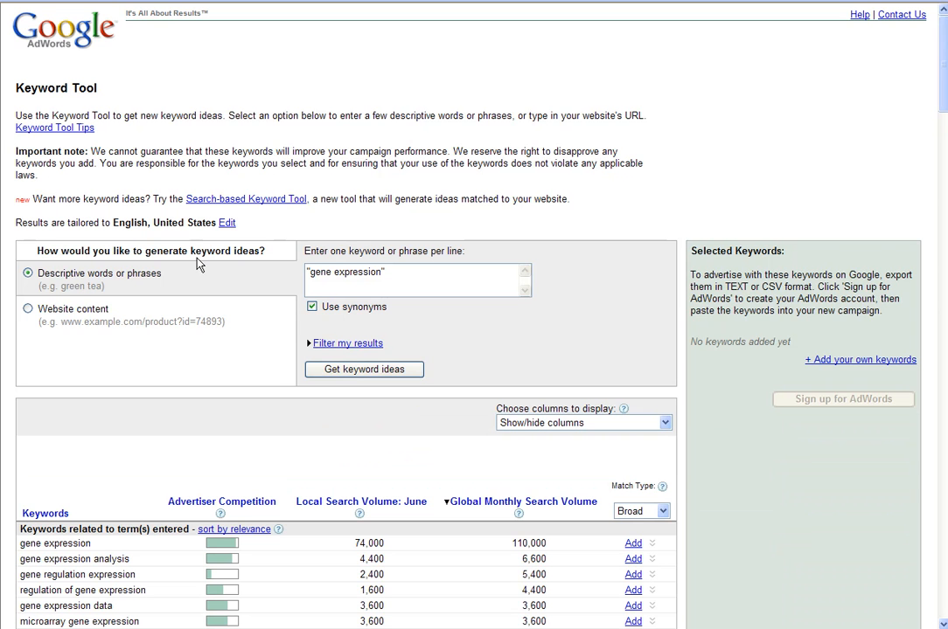
pyautogui.scroll(-3)
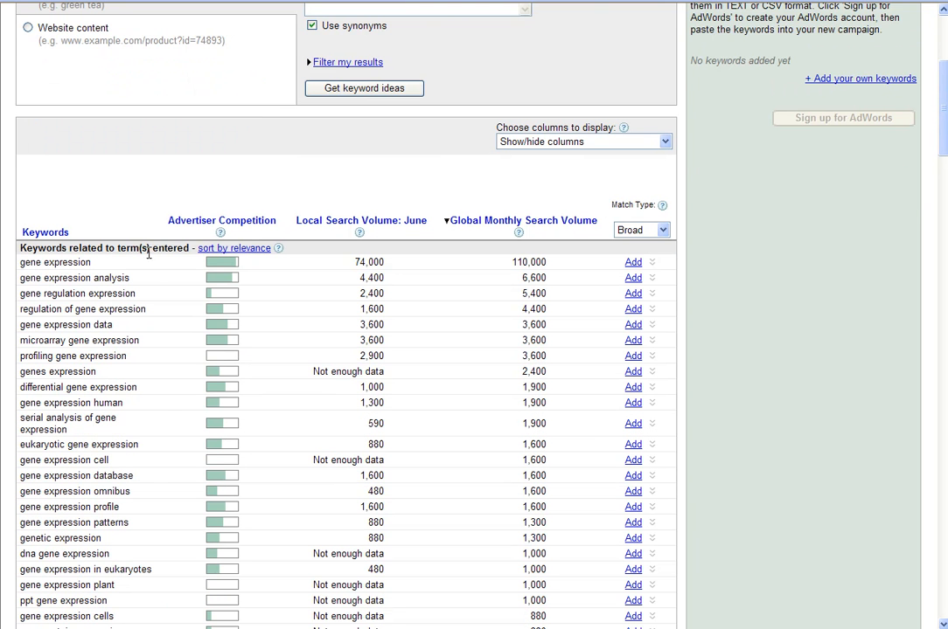
pyautogui.scroll(-3)
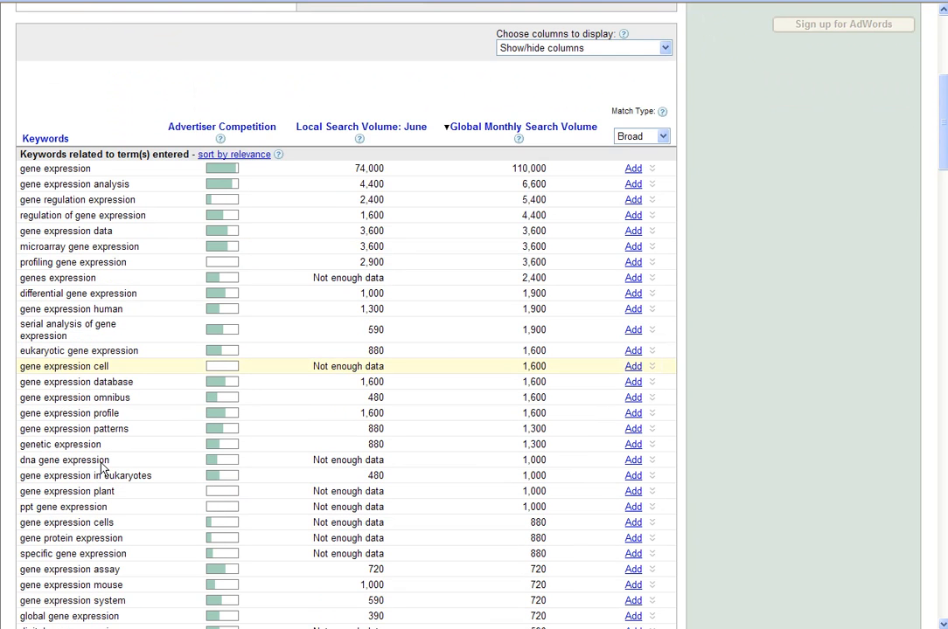
pyautogui.scroll(-3)
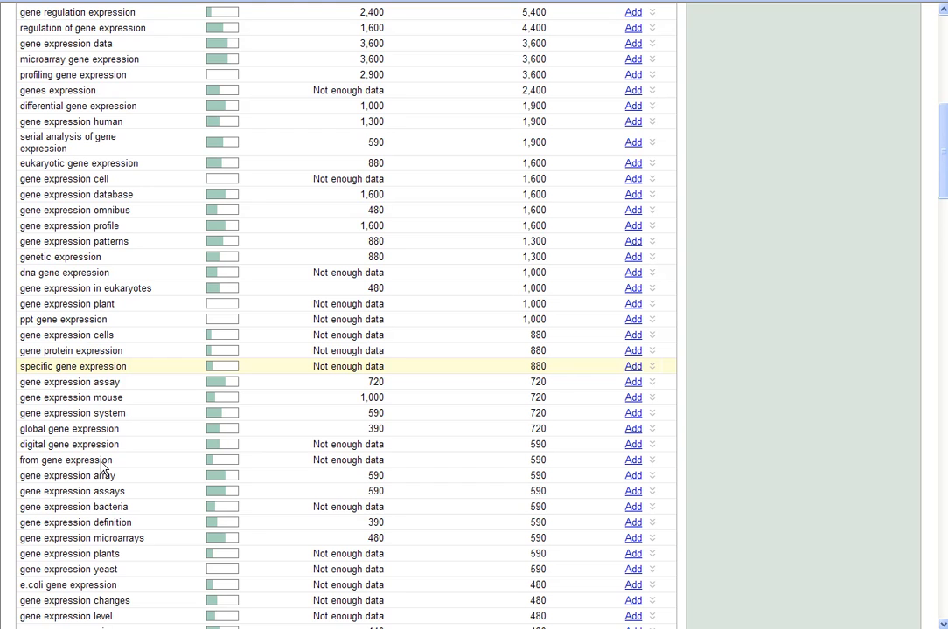
pyautogui.scroll(-3)
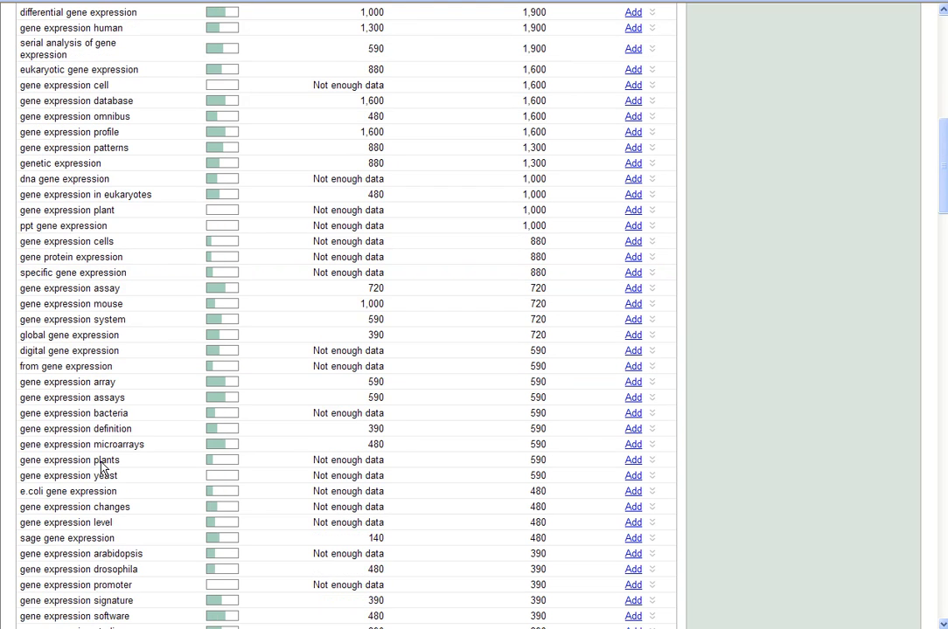
pyautogui.scroll(-3)
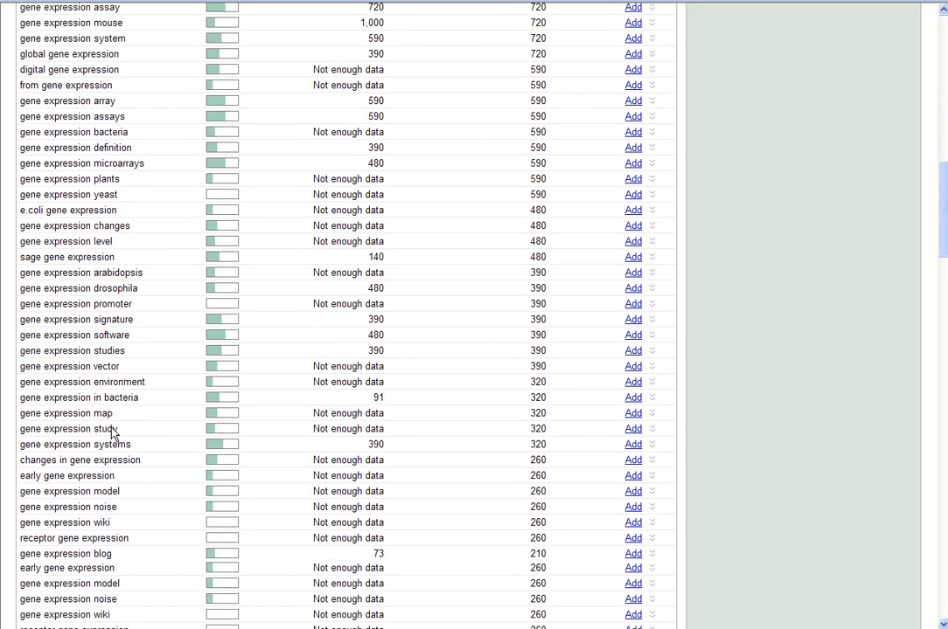
pyautogui.scroll(3)
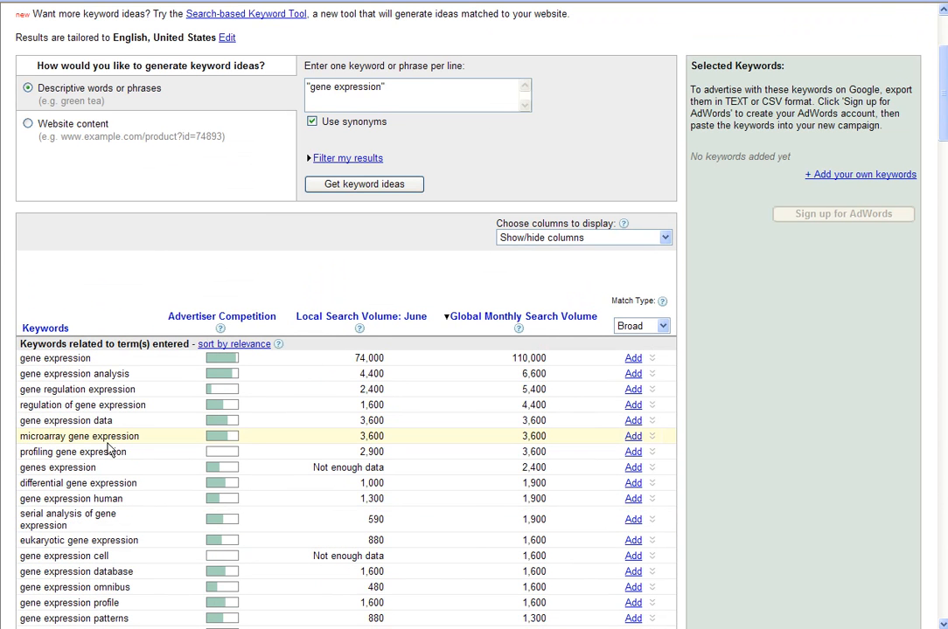
pyautogui.moveTo(70, 324)
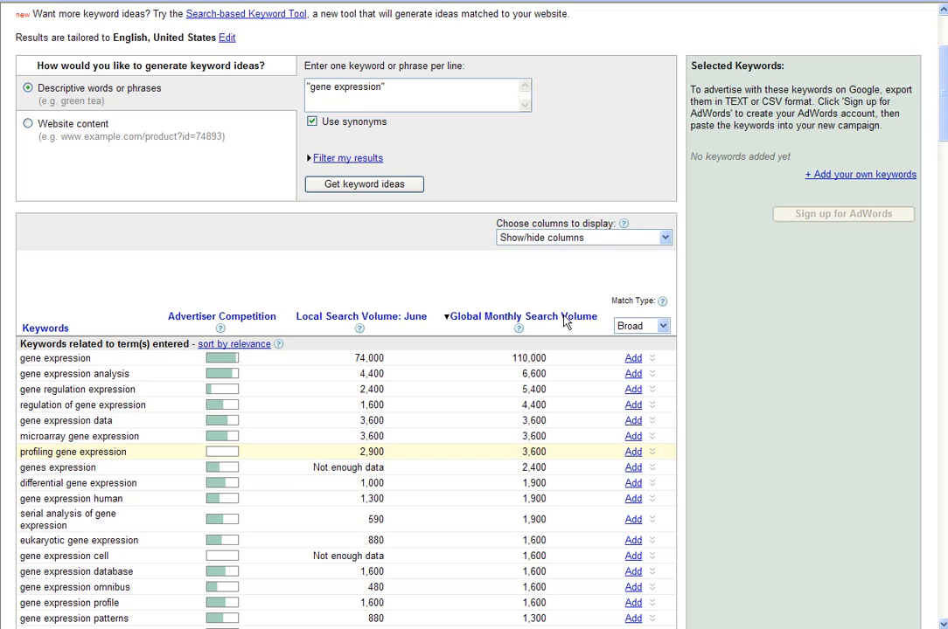
pyautogui.moveTo(626, 306)
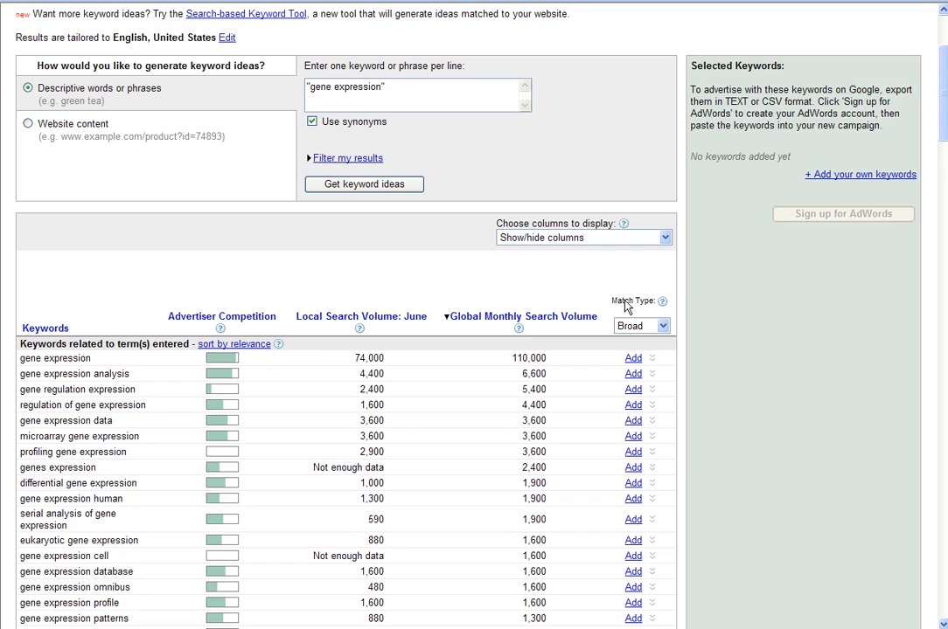
pyautogui.moveTo(541, 325)
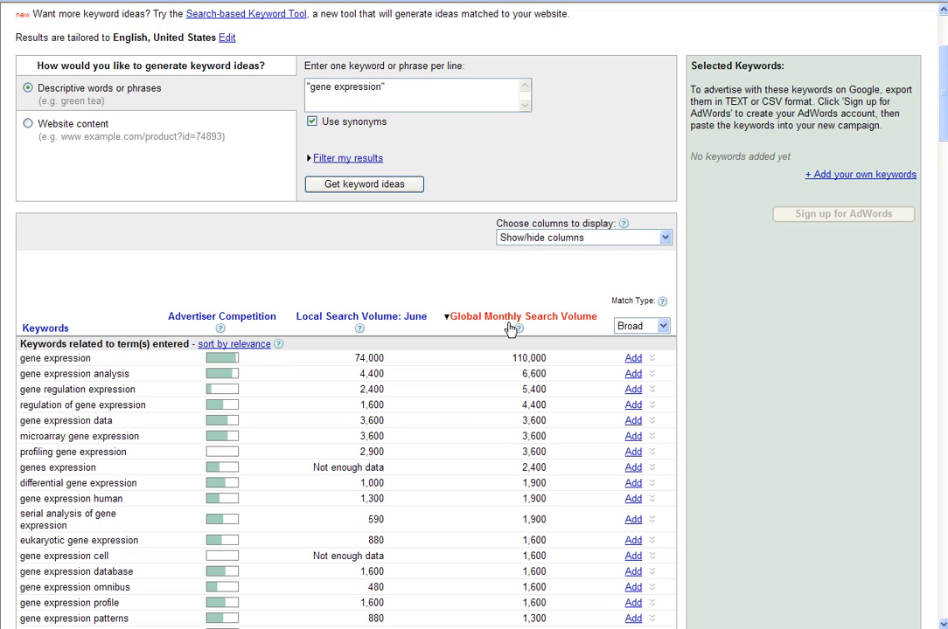
pyautogui.moveTo(542, 365)
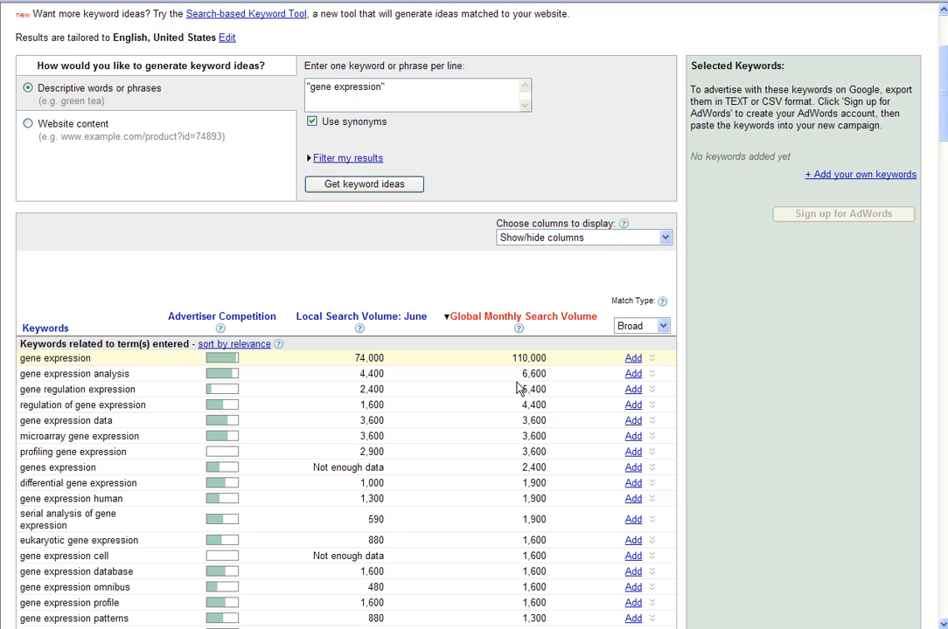
pyautogui.moveTo(97, 362)
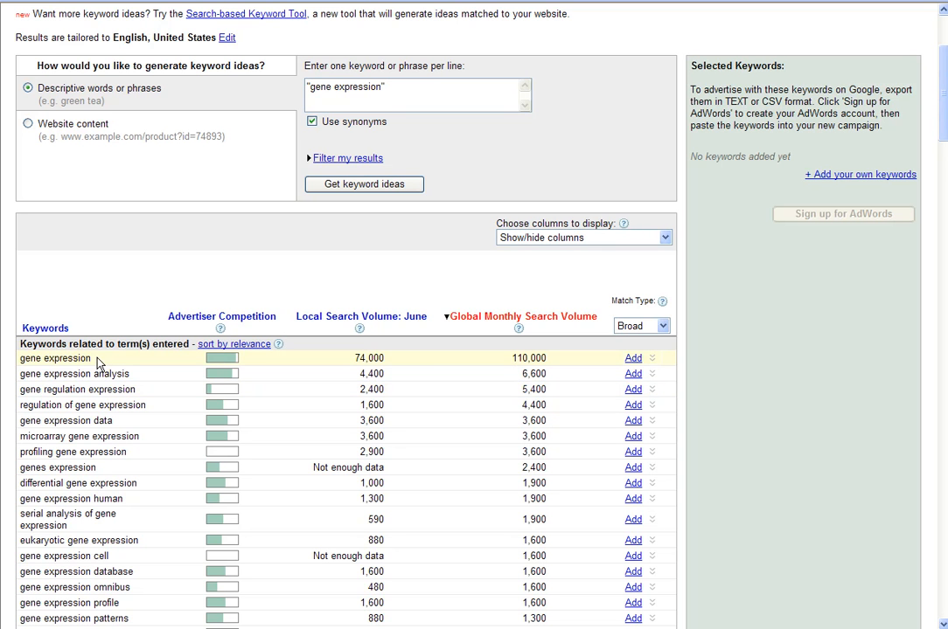
pyautogui.moveTo(99, 542)
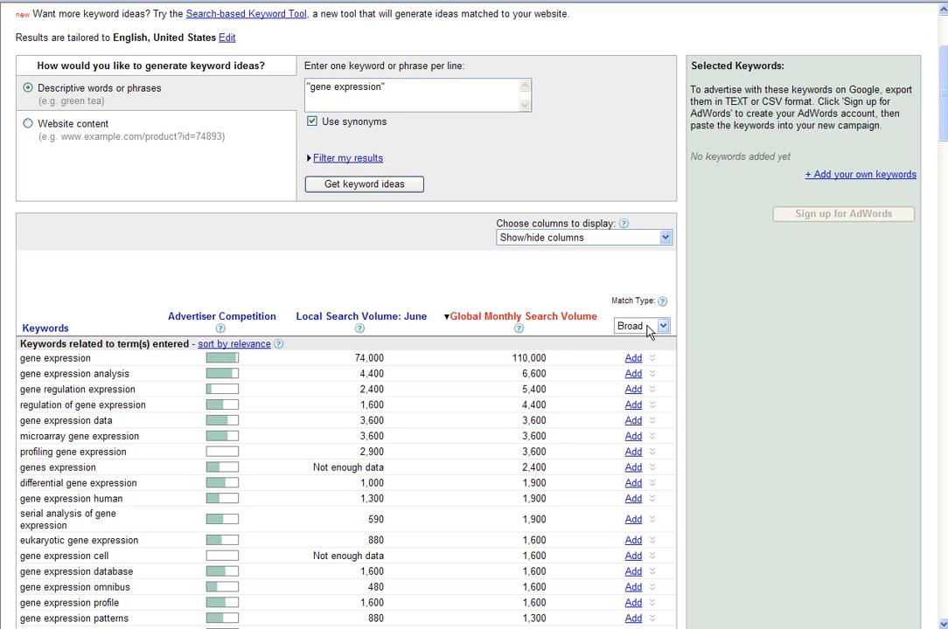
pyautogui.click(641, 326)
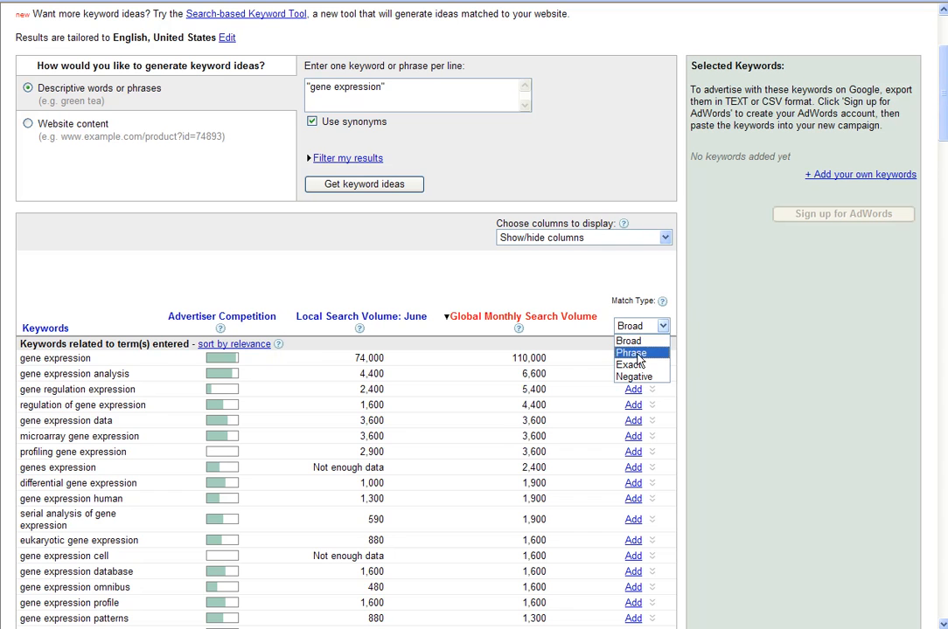
pyautogui.moveTo(627, 341)
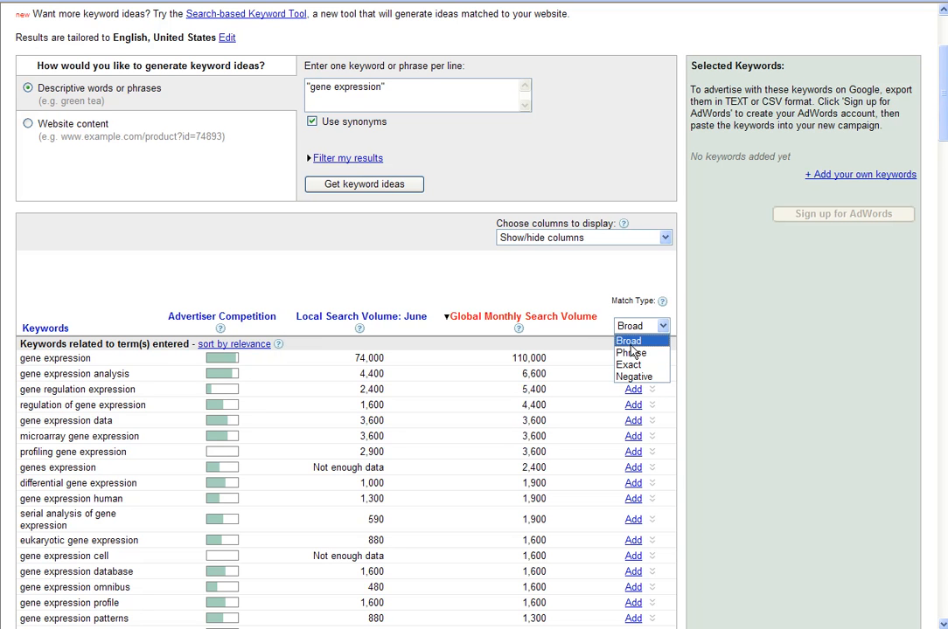
pyautogui.moveTo(593, 340)
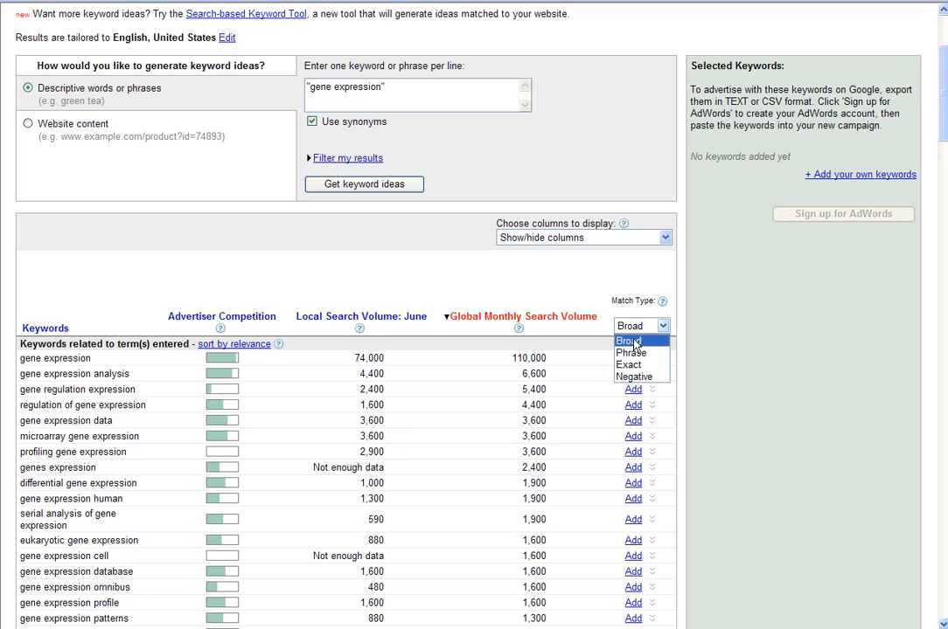
pyautogui.moveTo(631, 352)
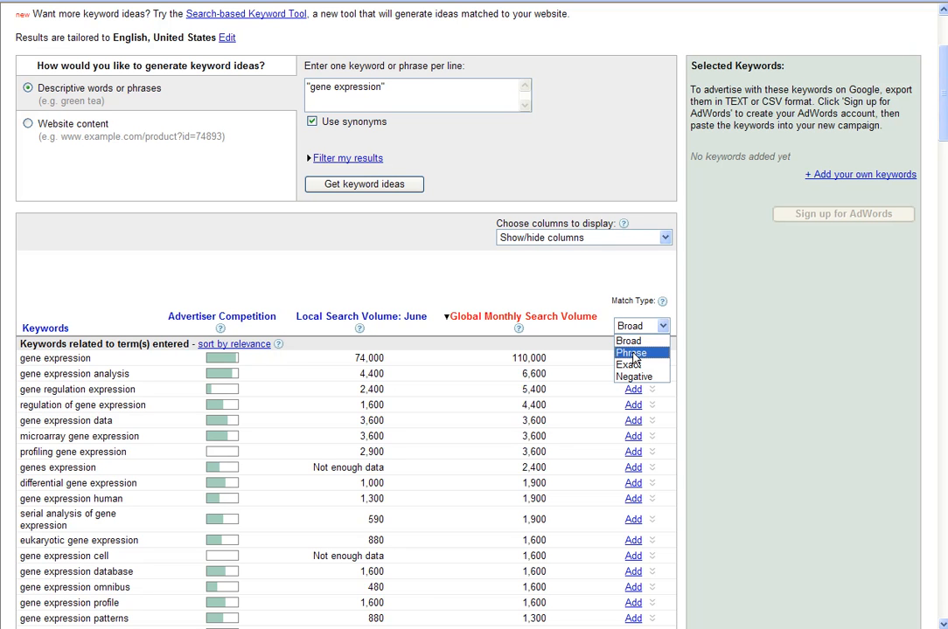
pyautogui.moveTo(629, 365)
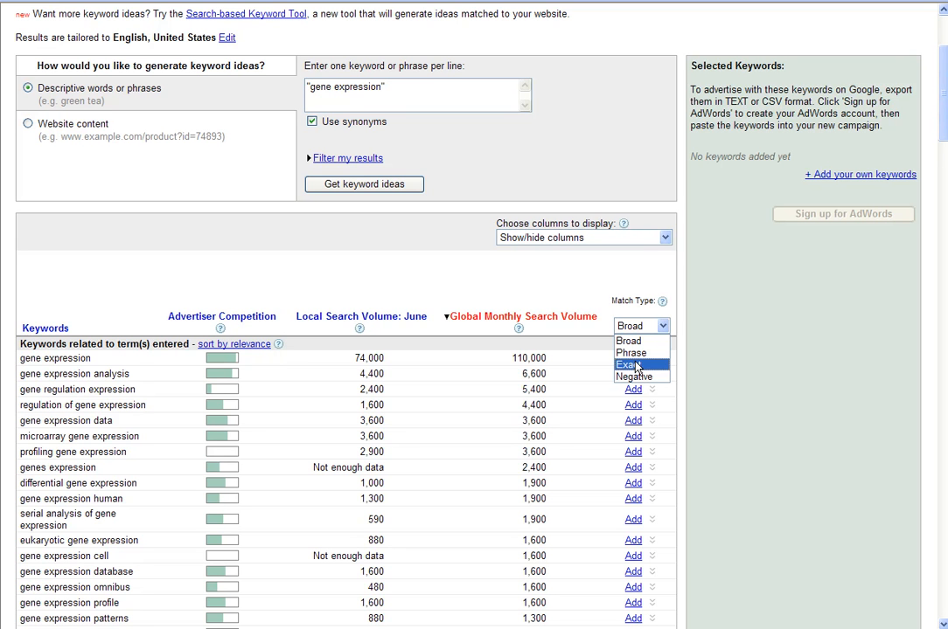
pyautogui.moveTo(636, 377)
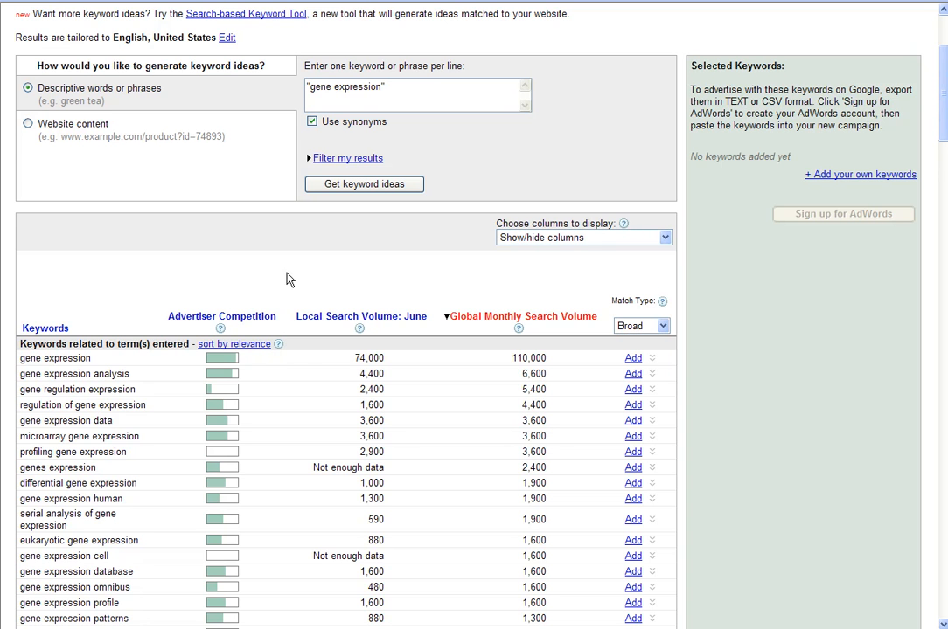
# Step: Add the first eight keyword ideas, from gene expression to genes expression, to Selected Keywords
pyautogui.scroll(-3)
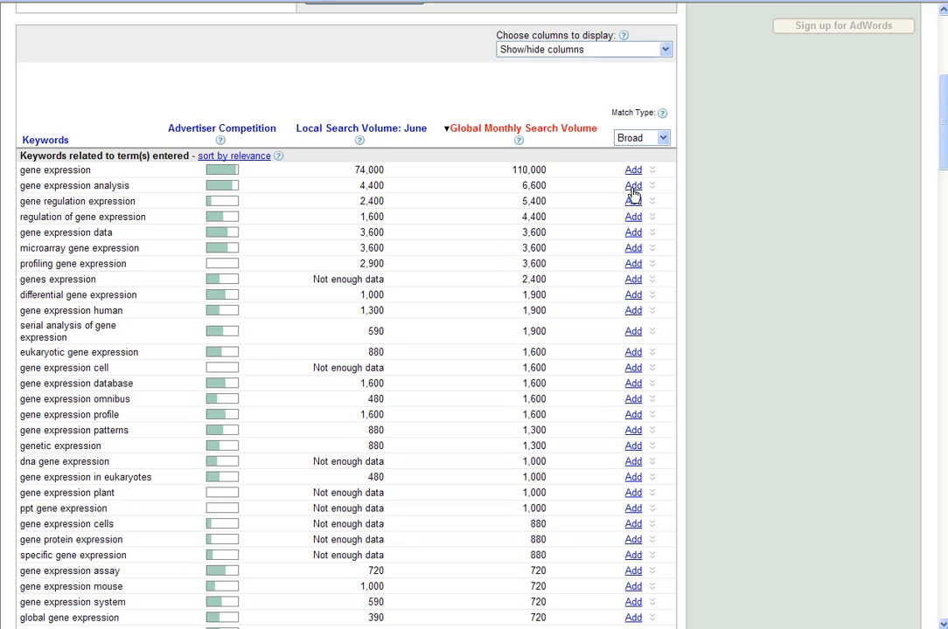
pyautogui.click(632, 170)
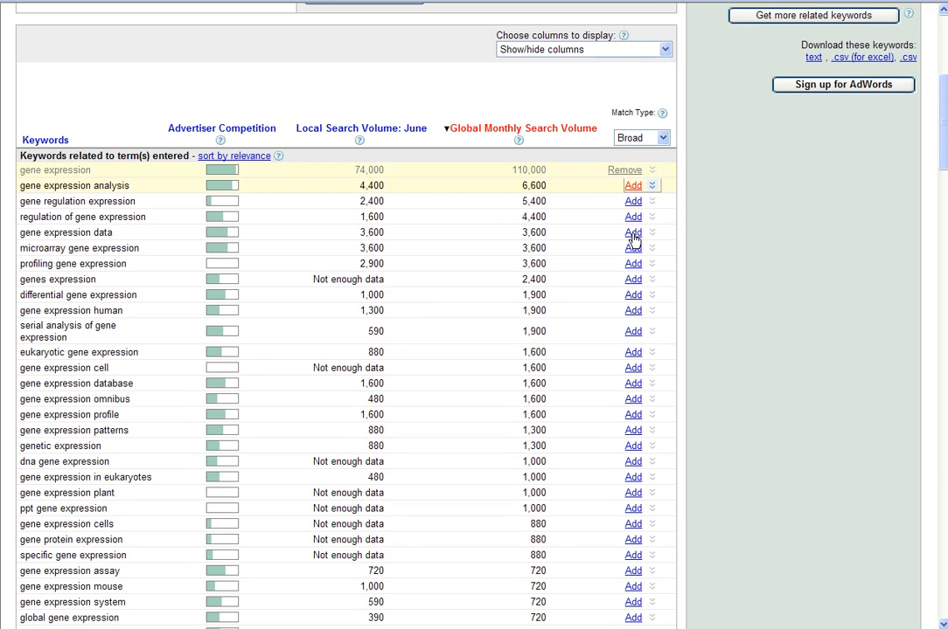
pyautogui.moveTo(639, 286)
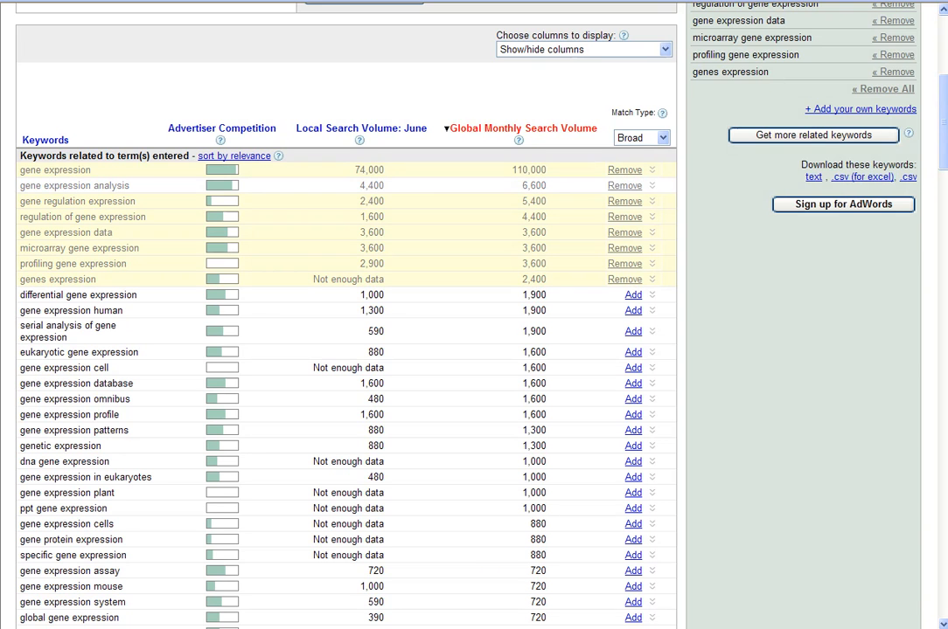
pyautogui.moveTo(657, 294)
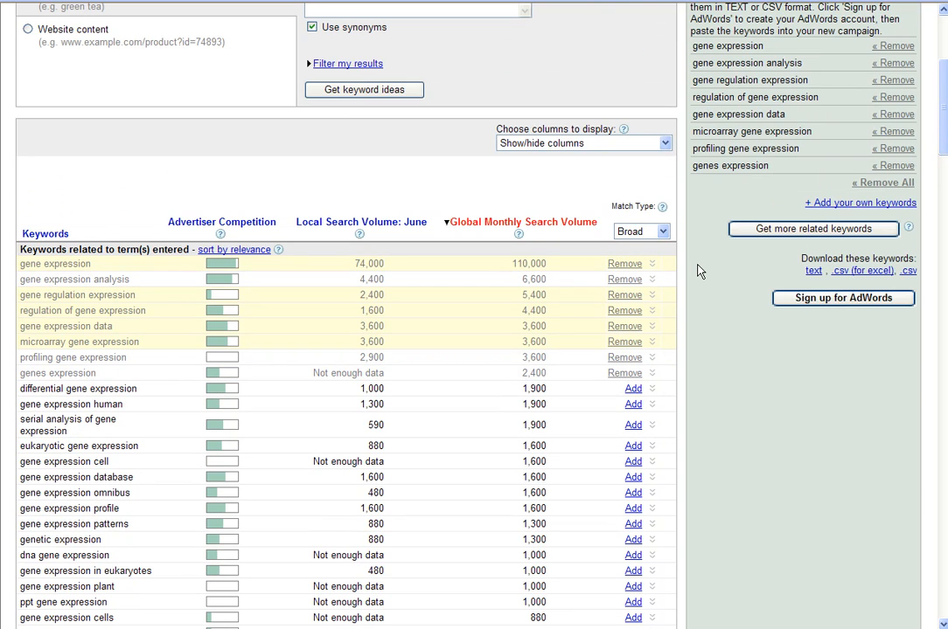
pyautogui.scroll(3)
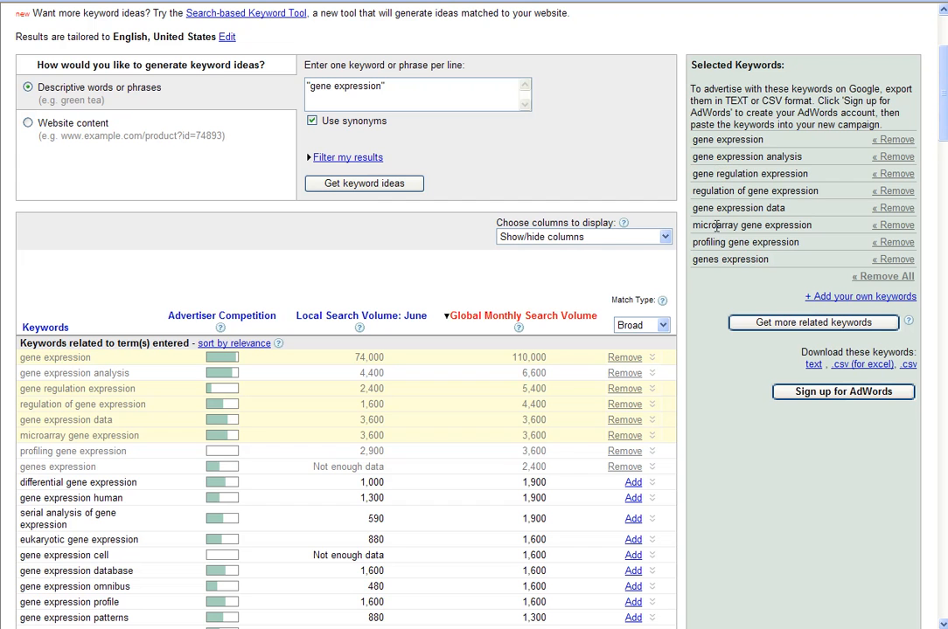
pyautogui.moveTo(754, 278)
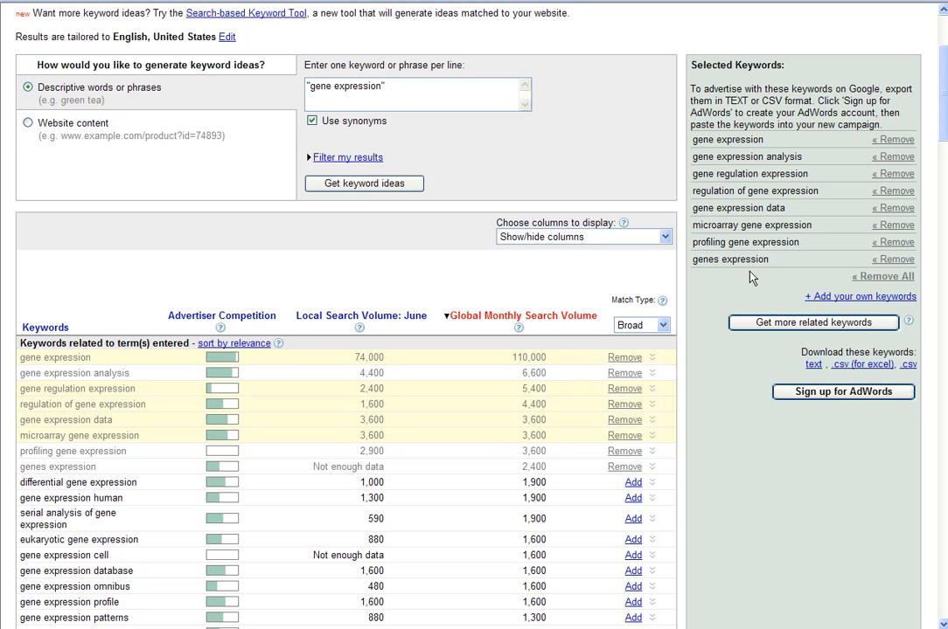
pyautogui.moveTo(850, 373)
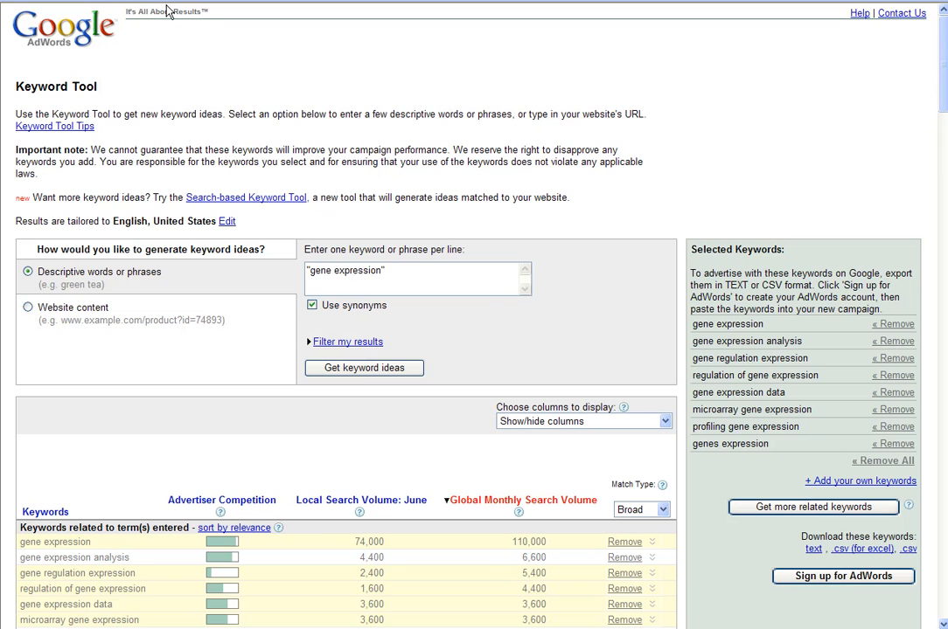
# Step: Download the selected keywords as keywords.csv, open it in Excel, and select cells A1:A3
pyautogui.click(857, 549)
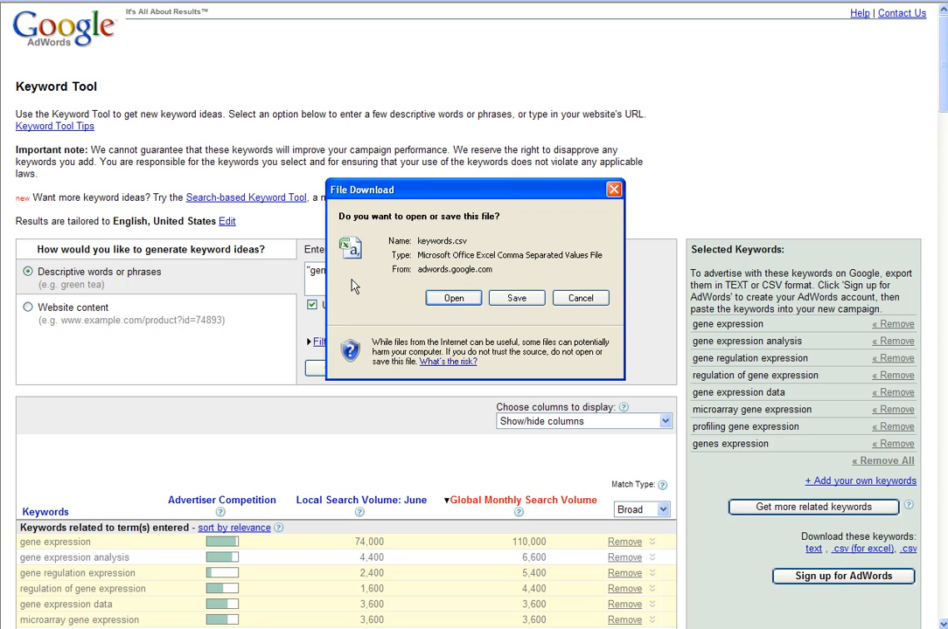
pyautogui.moveTo(260, 268)
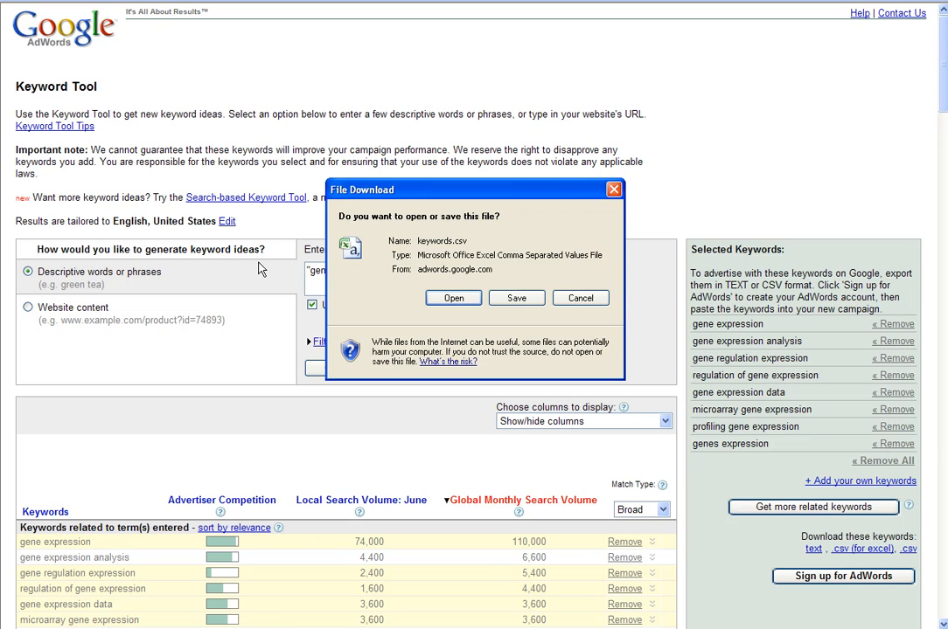
pyautogui.click(452, 298)
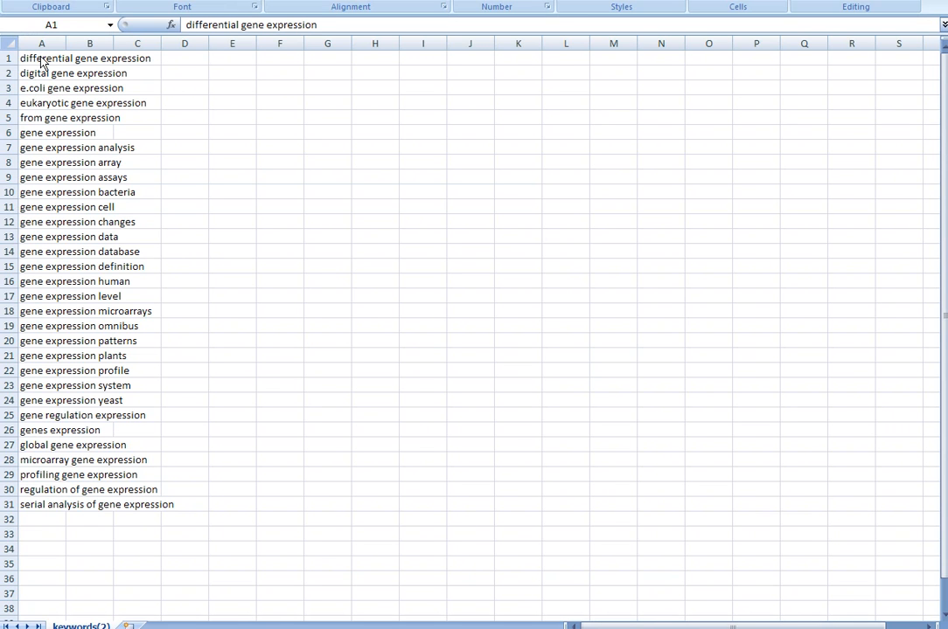
pyautogui.moveTo(41, 59); pyautogui.dragTo(41, 88)
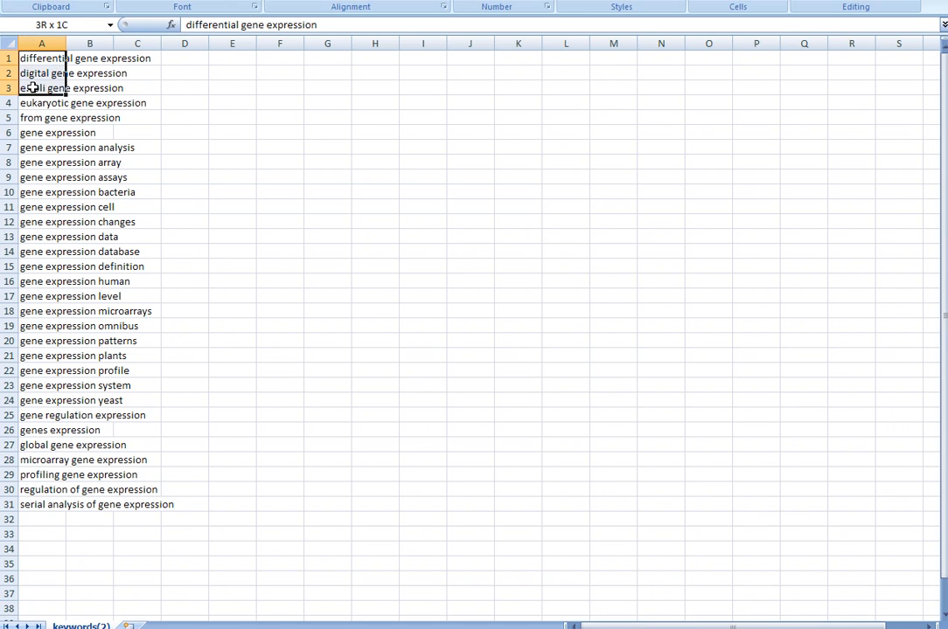